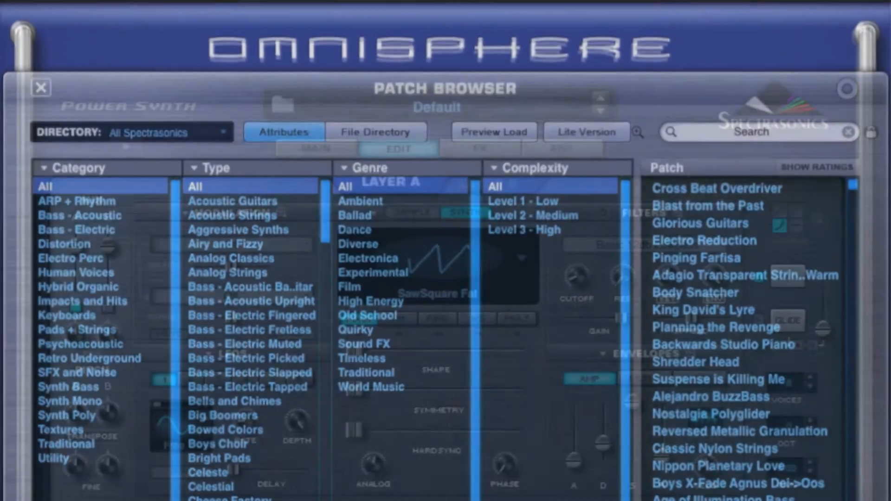
Close Omnisphere's patch browser and leave the synth for the empty REAPER project
{"action": "left_click", "coordinate": [40, 88]}
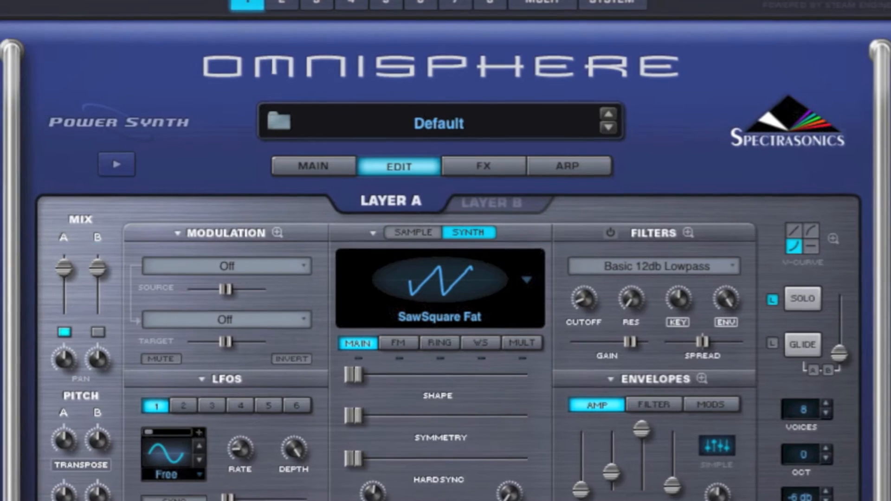
{"action": "left_click", "coordinate": [566, 165]}
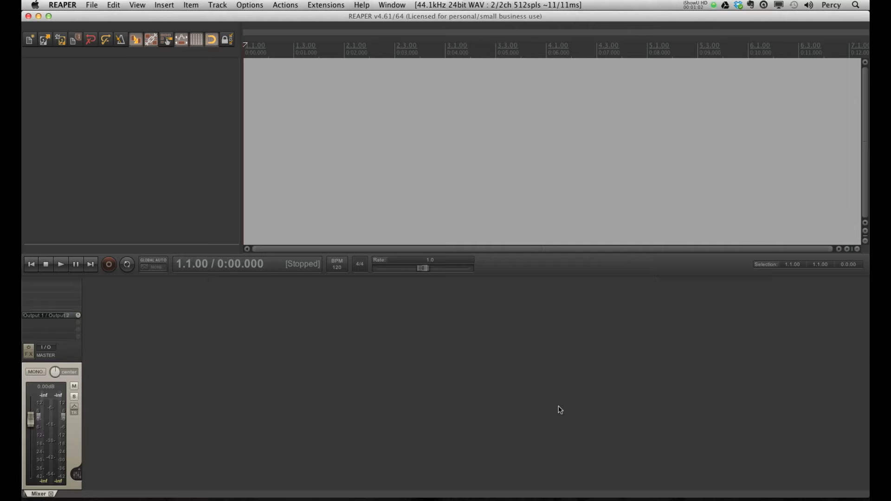
{"action": "mouse_move", "coordinate": [413, 370]}
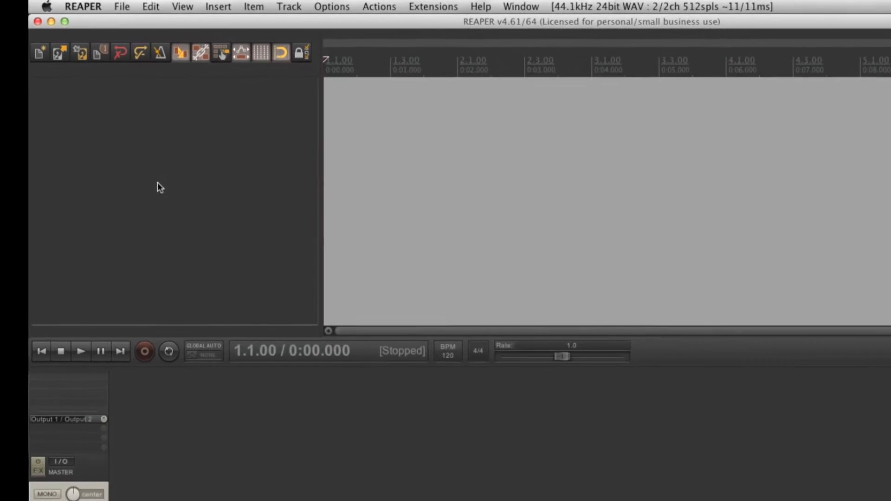
Start inserting a virtual instrument on a new track from the Insert menu
{"action": "right_click", "coordinate": [159, 188]}
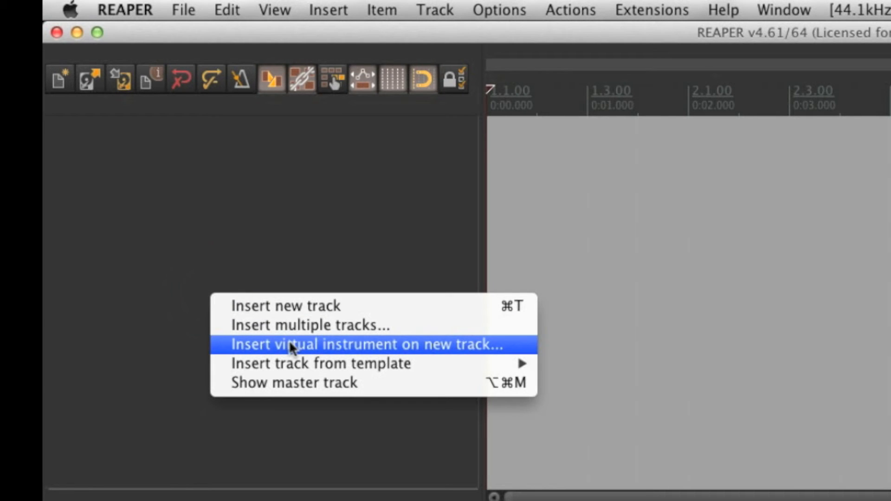
{"action": "left_click", "coordinate": [358, 343]}
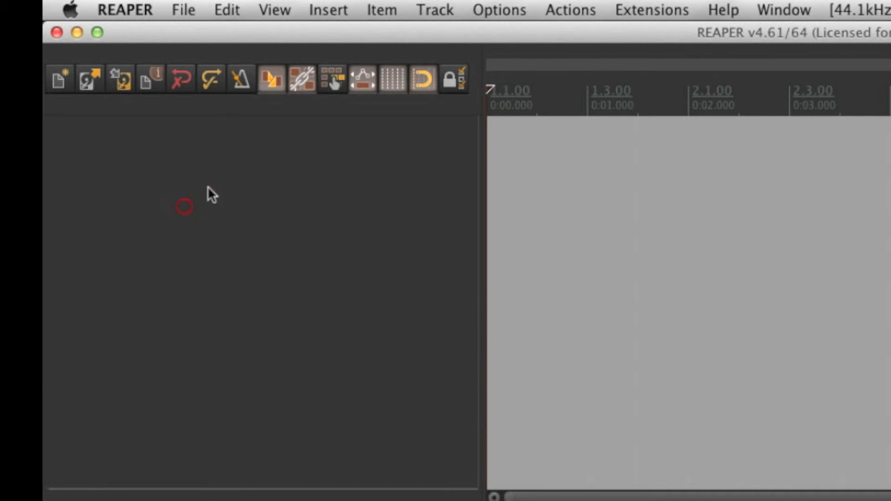
{"action": "left_click", "coordinate": [328, 10]}
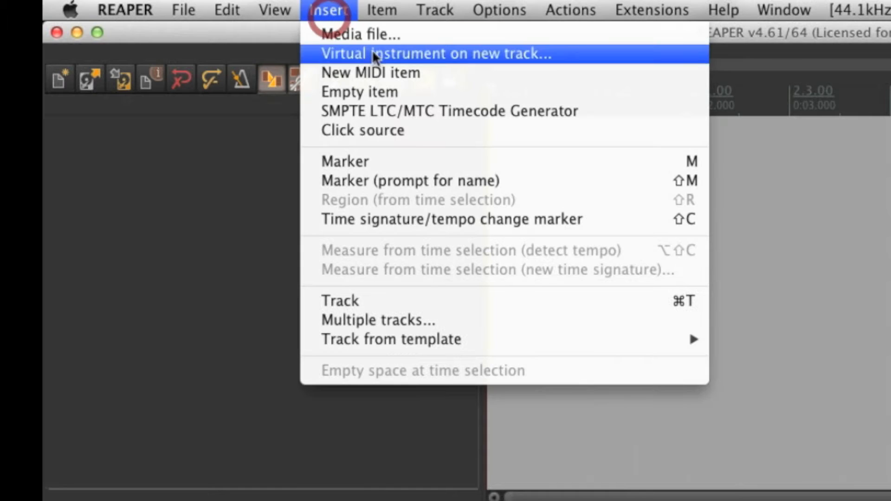
{"action": "left_click", "coordinate": [436, 53]}
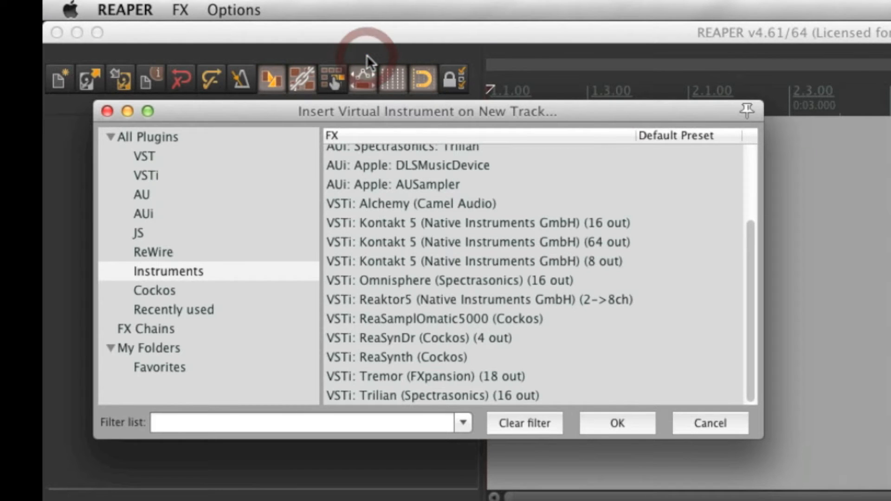
Choose VSTi: Omnisphere (Spectrasonics) (16 out) as the instrument and confirm
{"action": "left_click", "coordinate": [449, 280]}
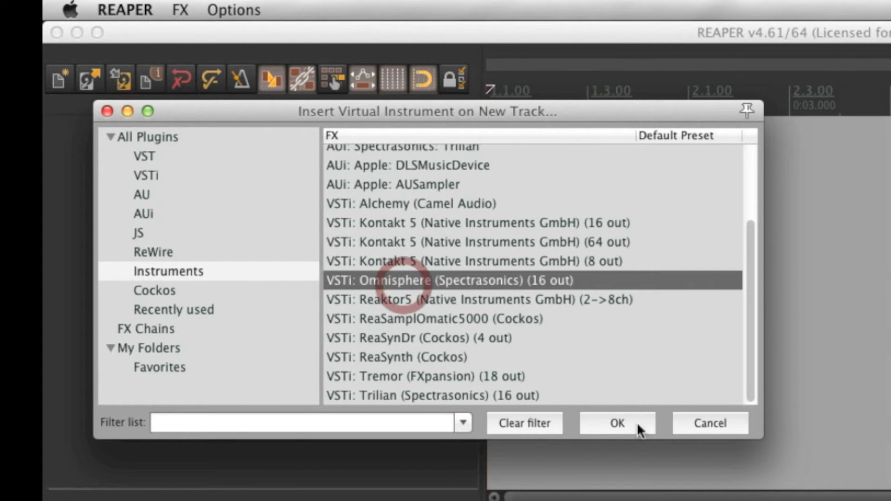
{"action": "left_click", "coordinate": [617, 423]}
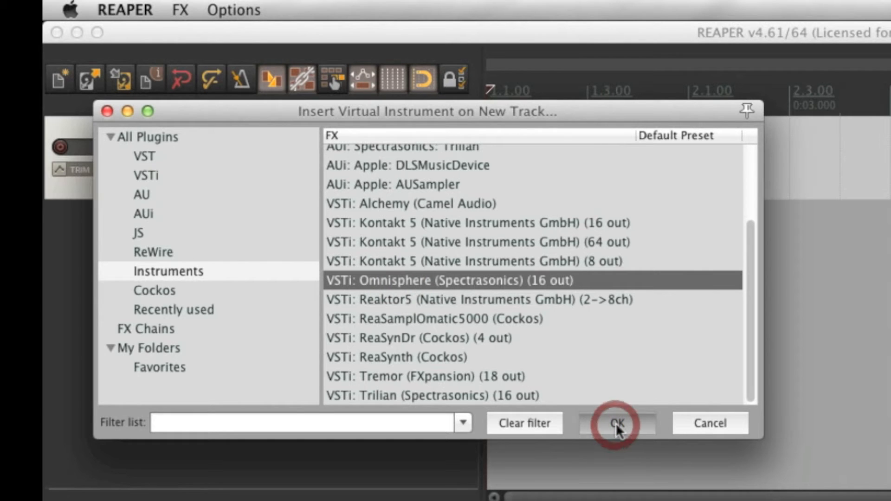
{"action": "left_click", "coordinate": [617, 424]}
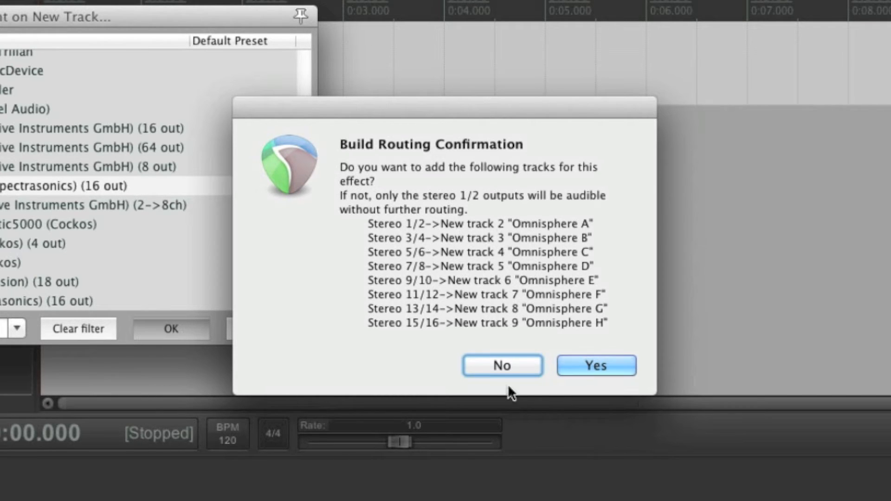
Answer No to building the extra output routing tracks
{"action": "left_click", "coordinate": [501, 366]}
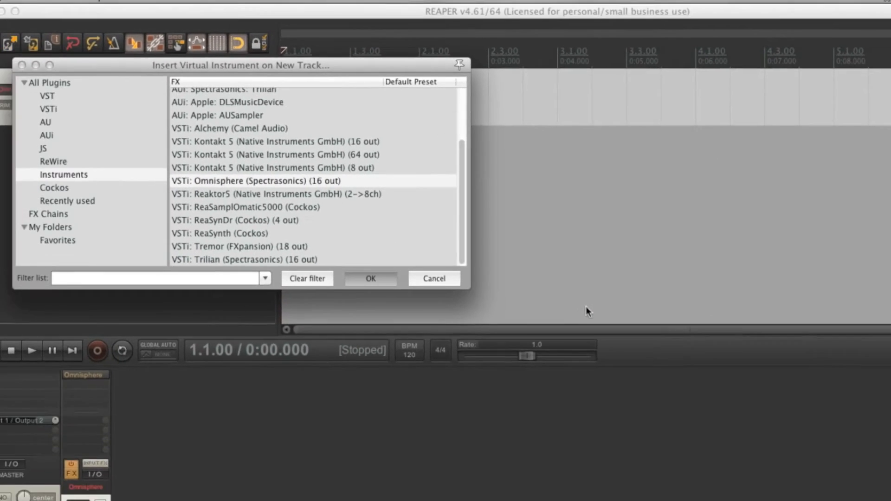
Switch Omnisphere to another part and list the Psychoacoustic category's patches
{"action": "left_click", "coordinate": [370, 279]}
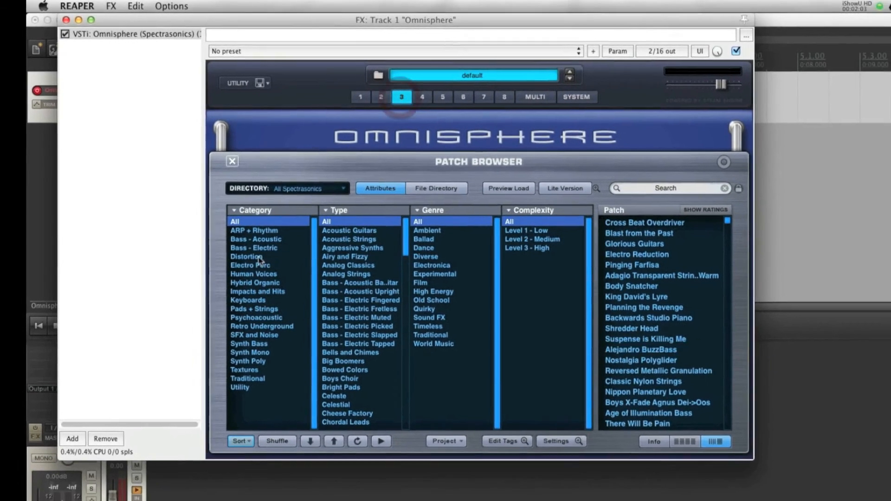
{"action": "left_click", "coordinate": [254, 274]}
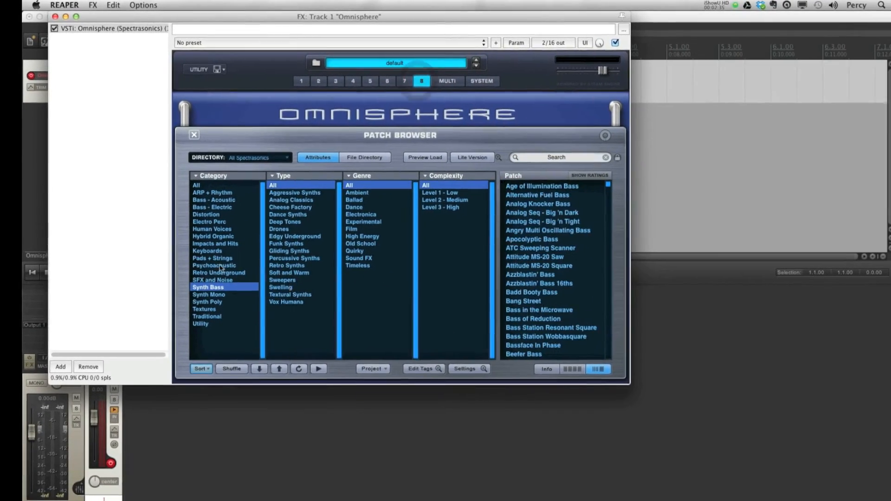
{"action": "left_click", "coordinate": [214, 265]}
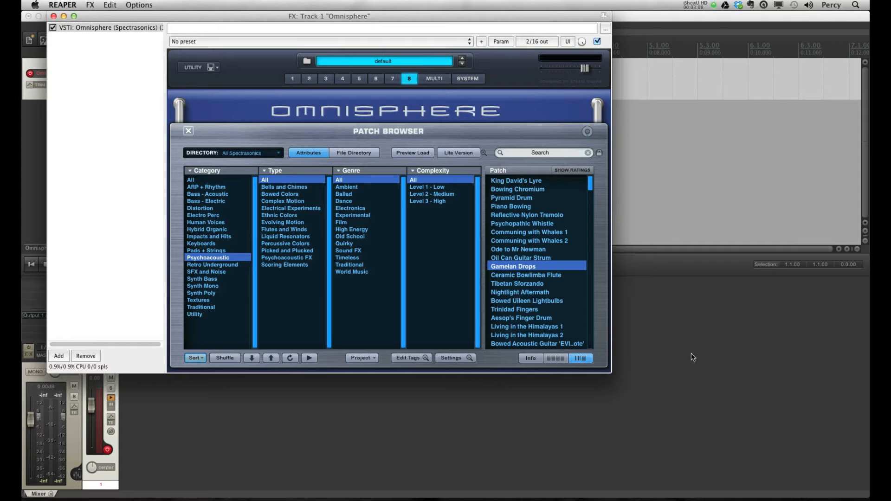
{"action": "mouse_move", "coordinate": [482, 263]}
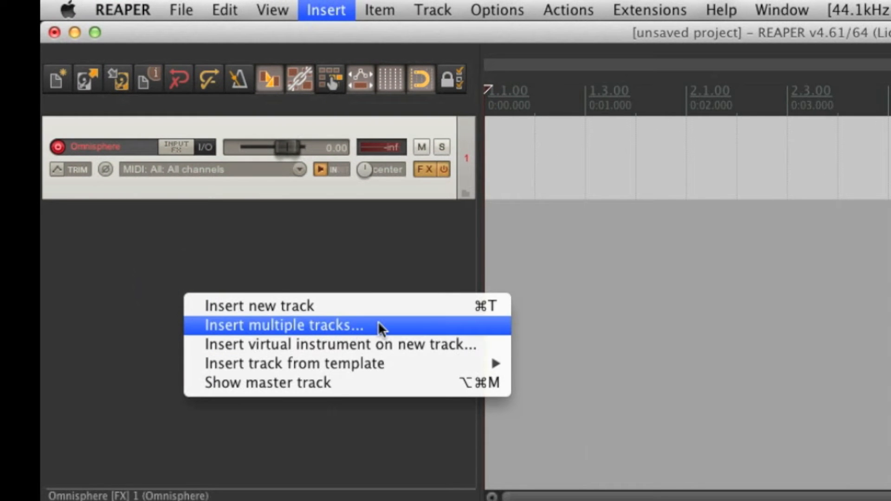
Insert eight tracks named 'Omni Midi' after the Omnisphere track
{"action": "left_click", "coordinate": [282, 325]}
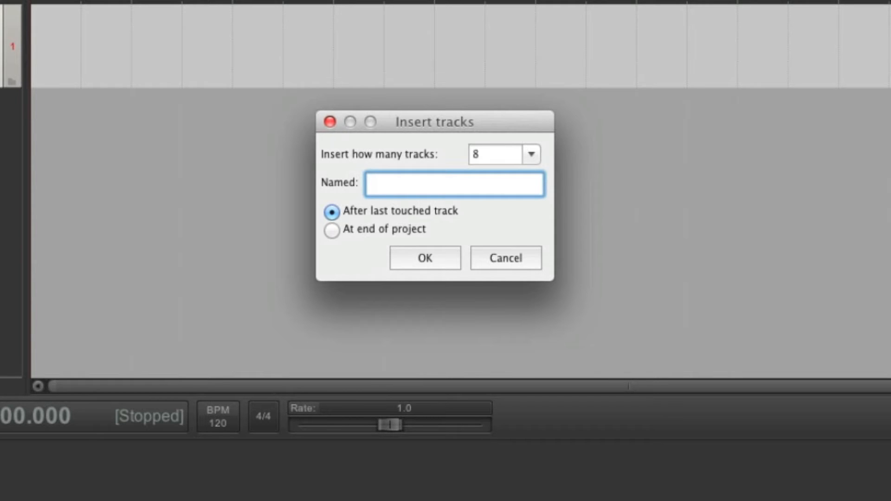
{"action": "type", "text": "Omni M"}
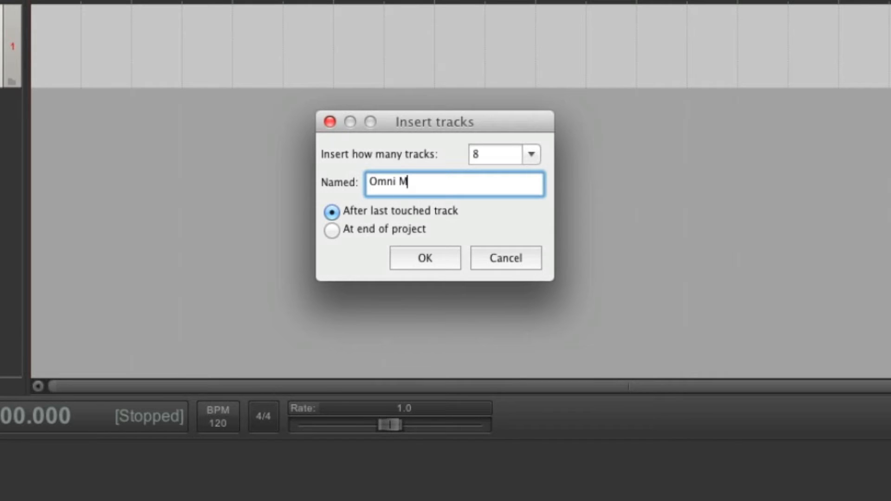
{"action": "type", "text": "idi"}
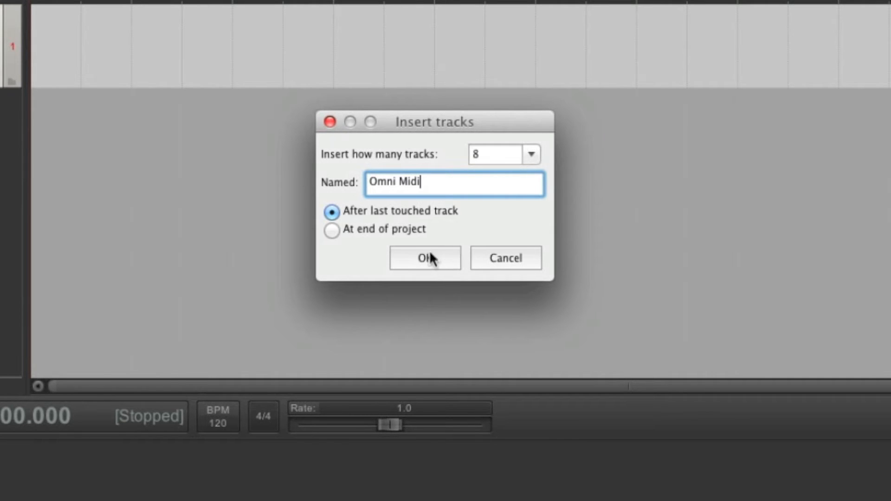
{"action": "left_click", "coordinate": [424, 257]}
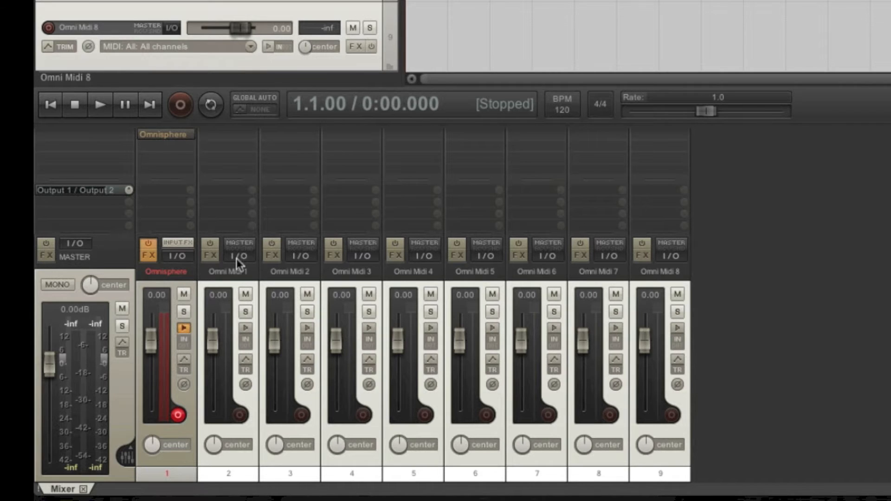
Send Omni Midi 1 to the Omnisphere track with its MIDI on channel 1
{"action": "left_click", "coordinate": [238, 256]}
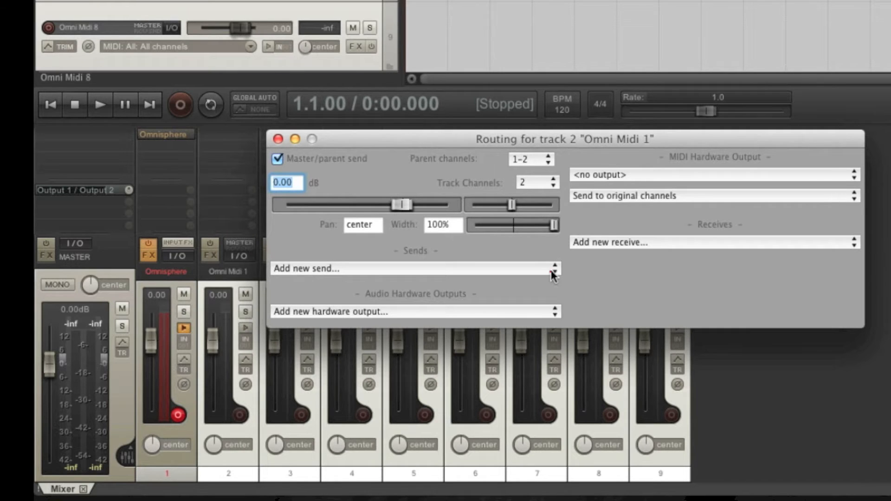
{"action": "left_click", "coordinate": [413, 268]}
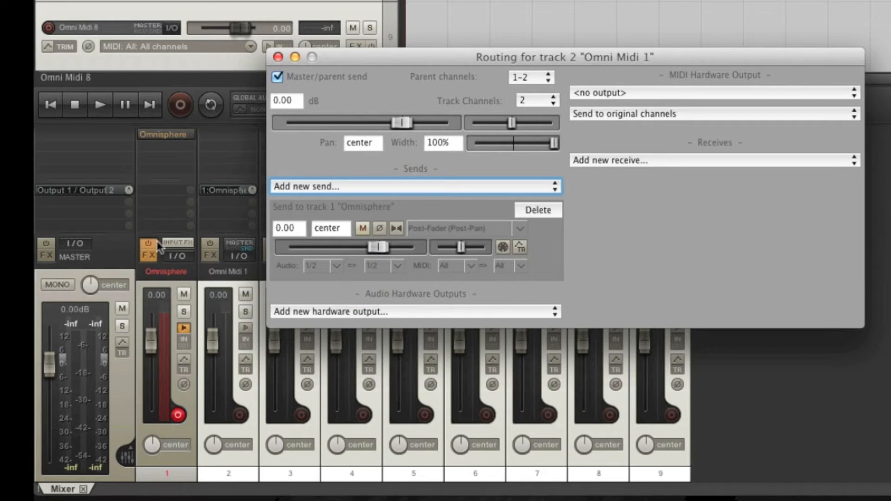
{"action": "mouse_move", "coordinate": [193, 316]}
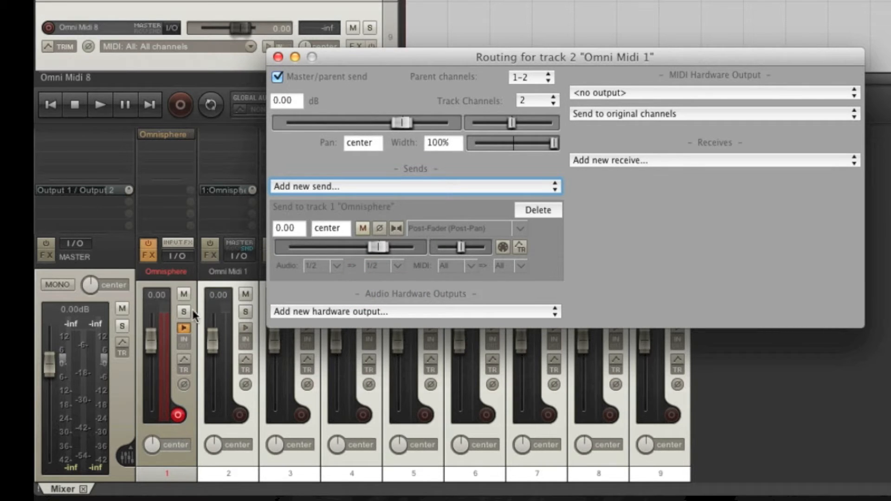
{"action": "mouse_move", "coordinate": [523, 277]}
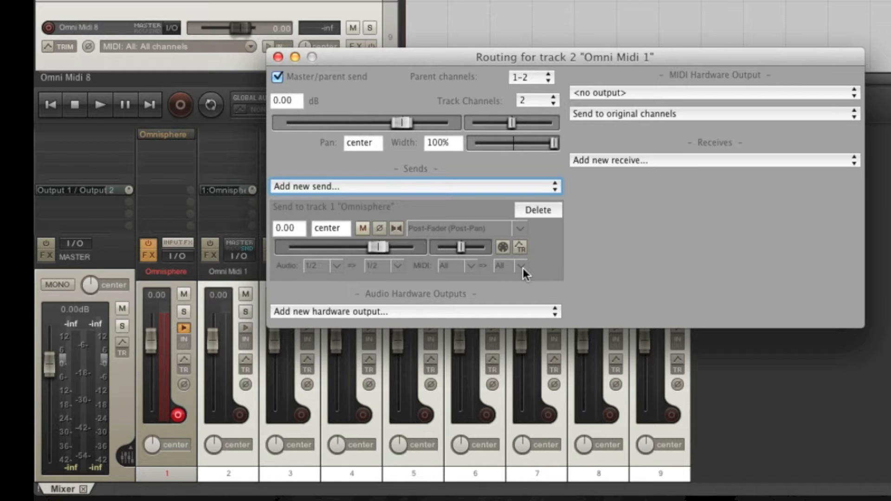
{"action": "left_click", "coordinate": [520, 265]}
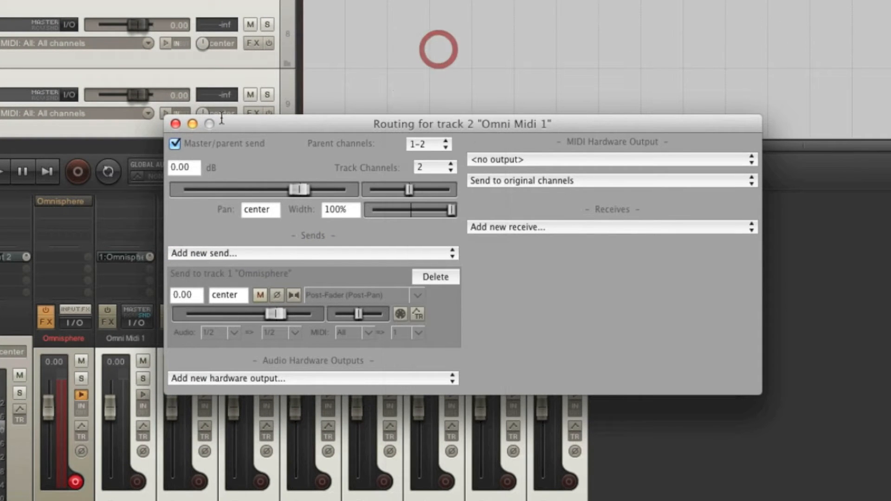
Add a send from Omni Midi 2 to the Omnisphere track
{"action": "left_click", "coordinate": [175, 124]}
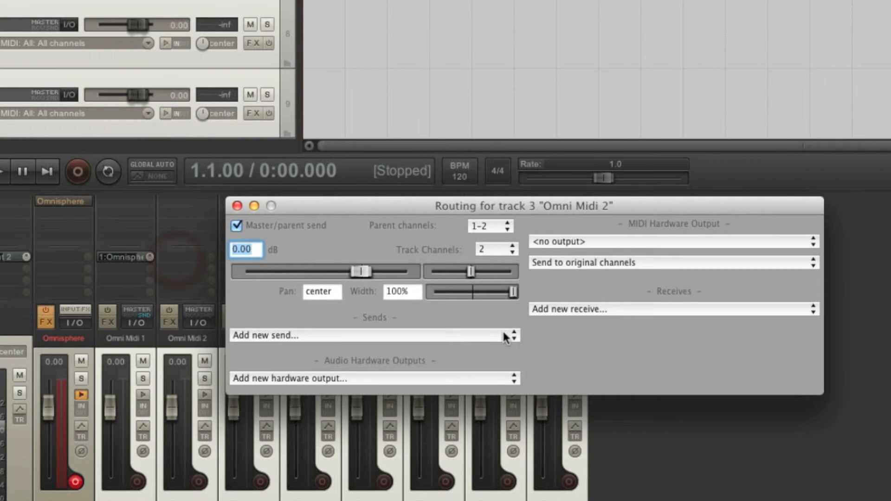
{"action": "left_click", "coordinate": [372, 335]}
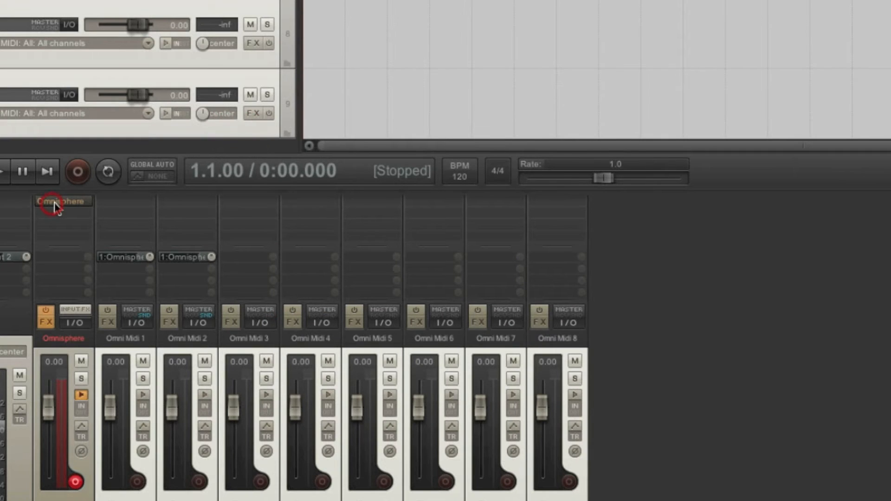
{"action": "double_click", "coordinate": [62, 201]}
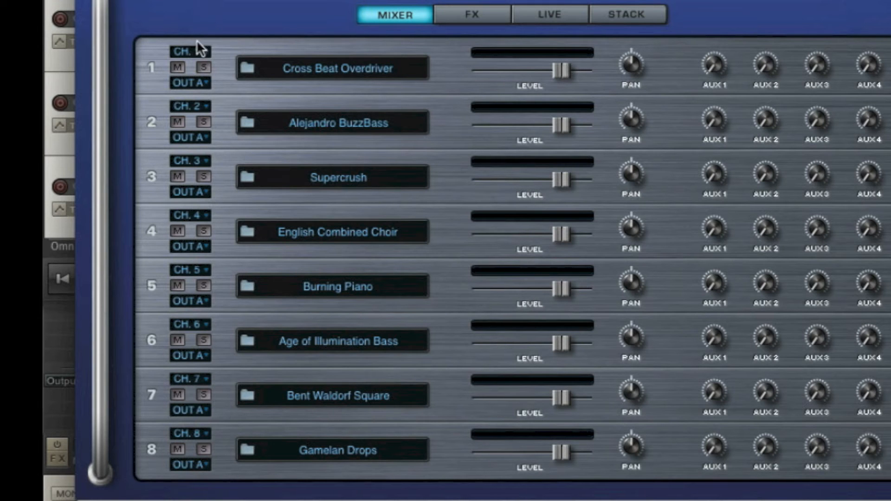
{"action": "mouse_move", "coordinate": [267, 131]}
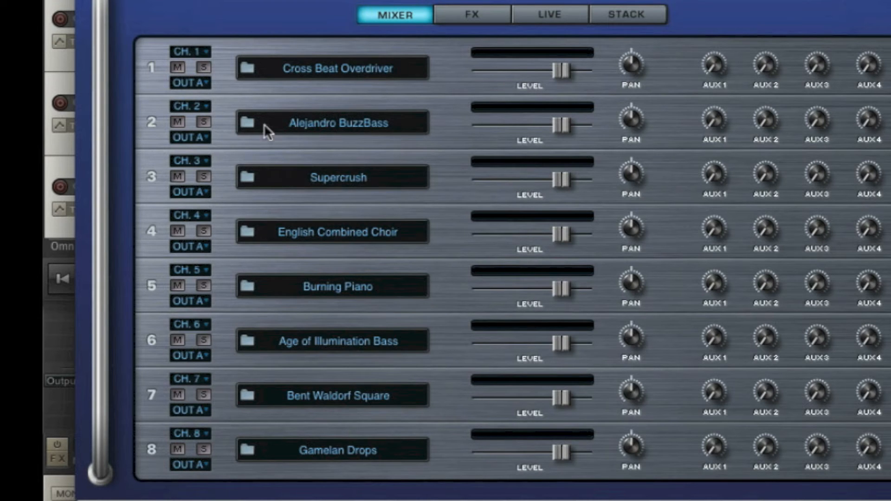
{"action": "mouse_move", "coordinate": [162, 111]}
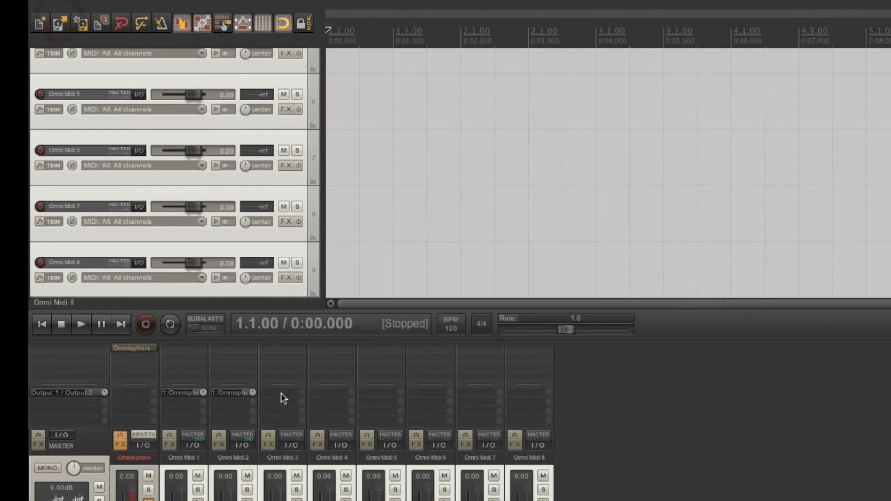
{"action": "mouse_move", "coordinate": [282, 397]}
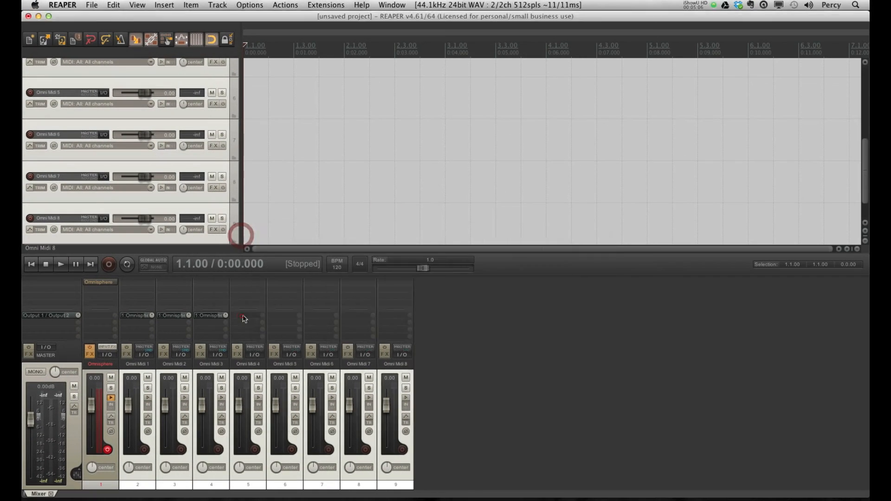
Send Omni Midi 8 to the Omnisphere track and adjust the send's MIDI settings
{"action": "left_click", "coordinate": [314, 316]}
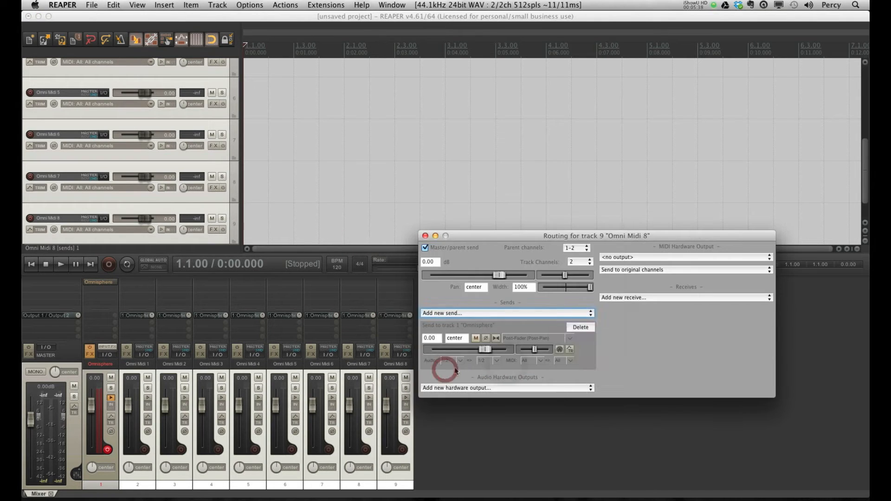
{"action": "left_click", "coordinate": [425, 235]}
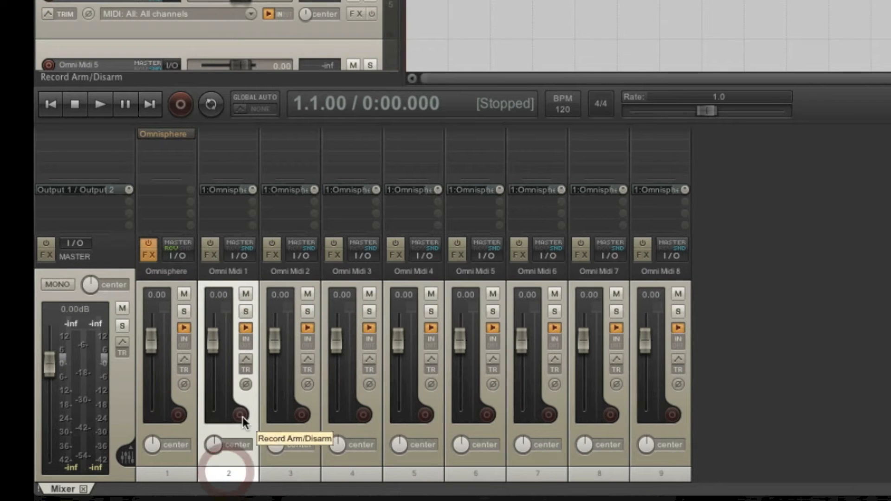
Record-arm Omni Midi 1 to test it, disarm it, then arm Omni Midi 2
{"action": "left_click", "coordinate": [238, 416]}
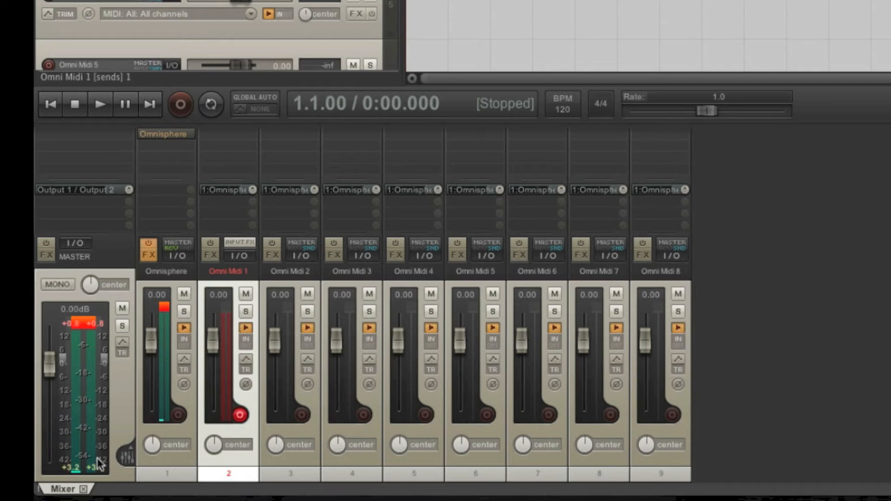
{"action": "left_click", "coordinate": [301, 415]}
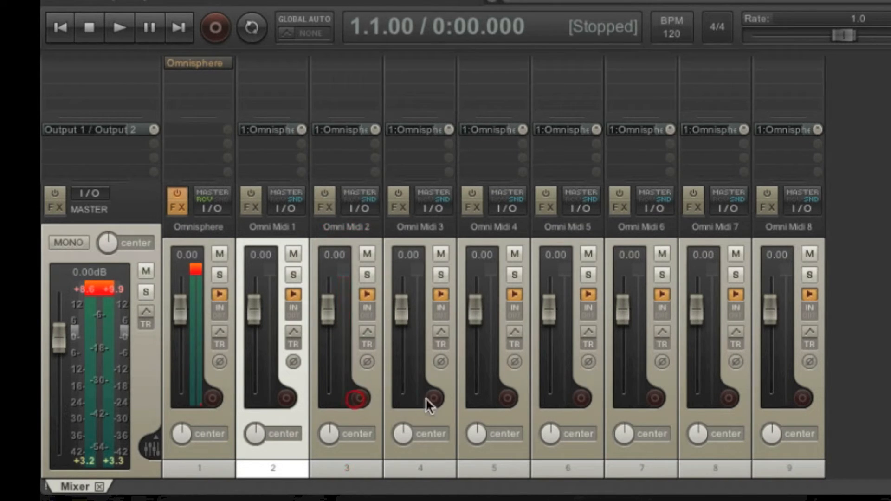
{"action": "left_click", "coordinate": [434, 398]}
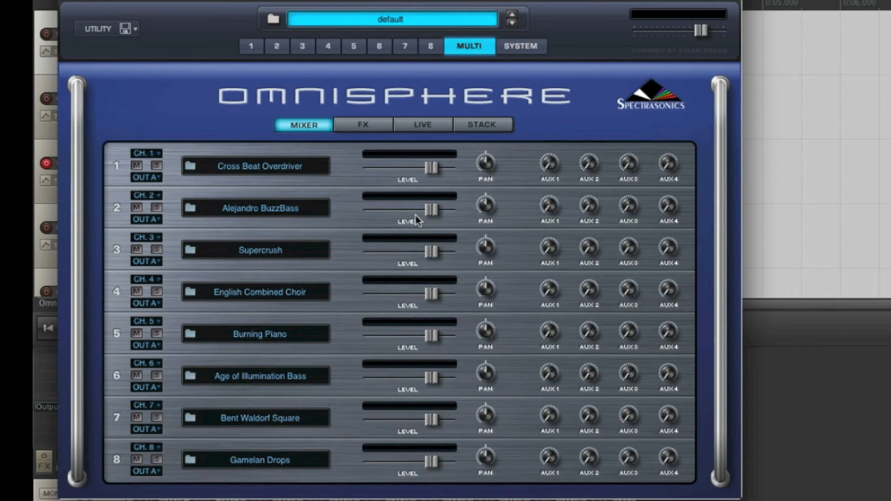
{"action": "mouse_move", "coordinate": [474, 117]}
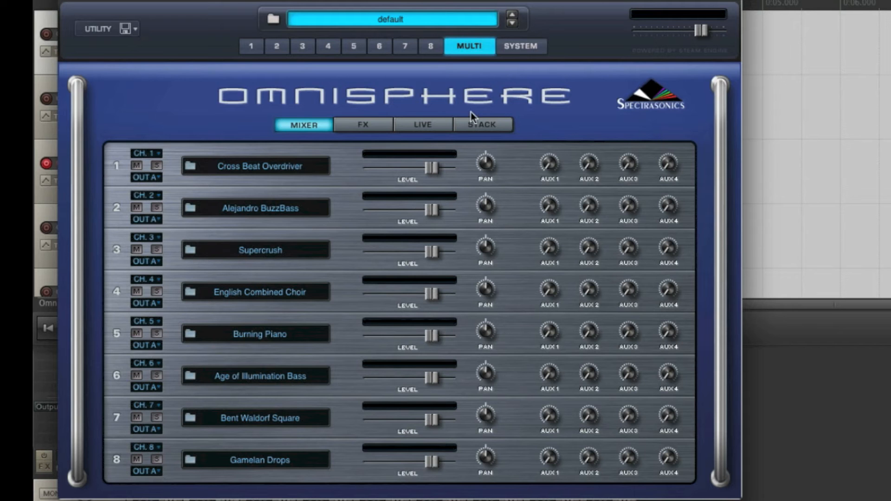
Show part 1 Cross Beat Overdriver's effects rack via its Edit and FX pages
{"action": "left_click", "coordinate": [250, 46]}
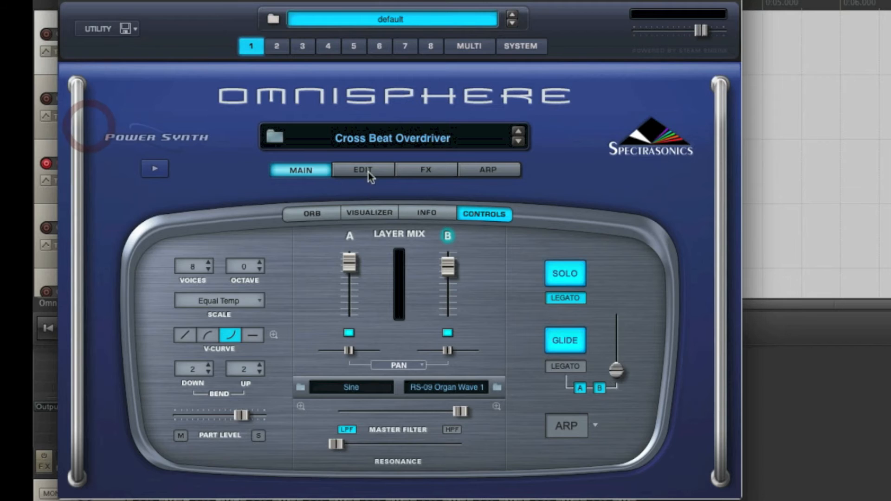
{"action": "left_click", "coordinate": [363, 170]}
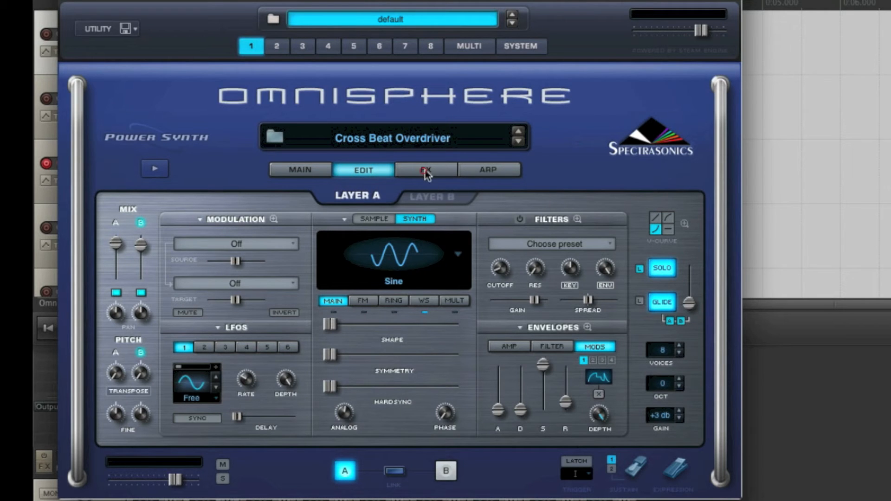
{"action": "left_click", "coordinate": [426, 169]}
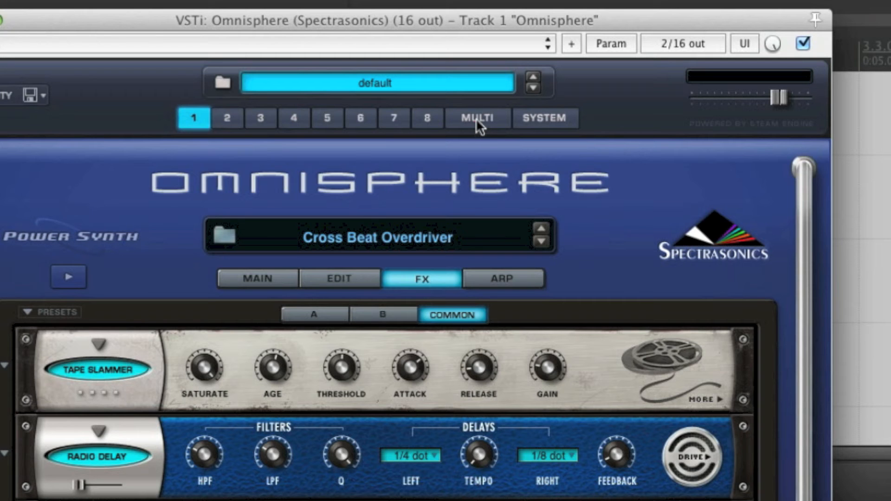
Return to the eight-part Multi mixer, then close Omnisphere to reveal REAPER's mixer
{"action": "left_click", "coordinate": [476, 118]}
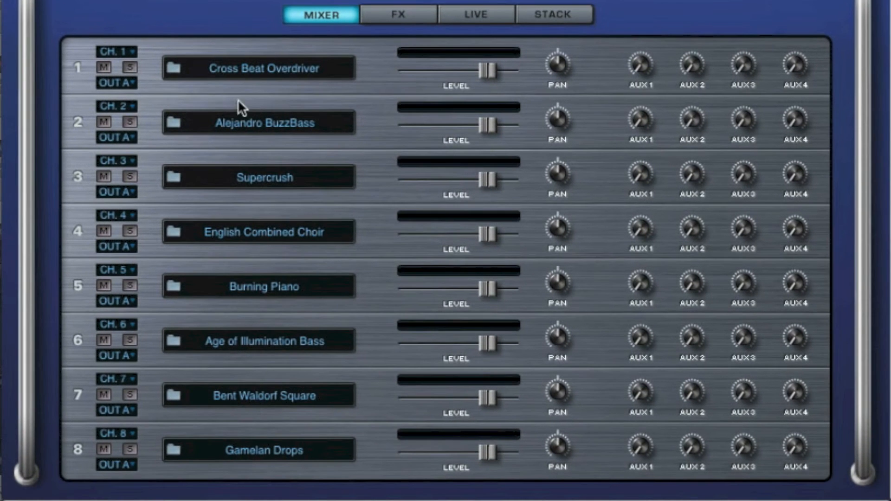
{"action": "mouse_move", "coordinate": [148, 91]}
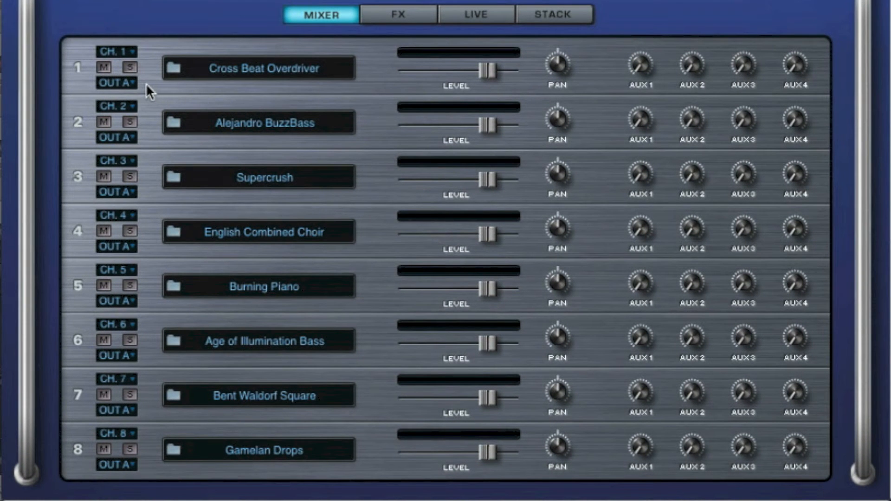
{"action": "mouse_move", "coordinate": [150, 143]}
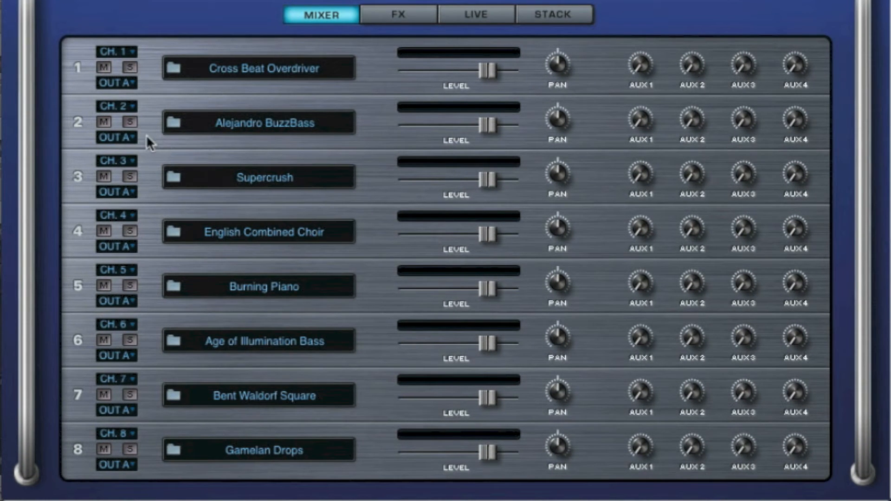
{"action": "mouse_move", "coordinate": [147, 105]}
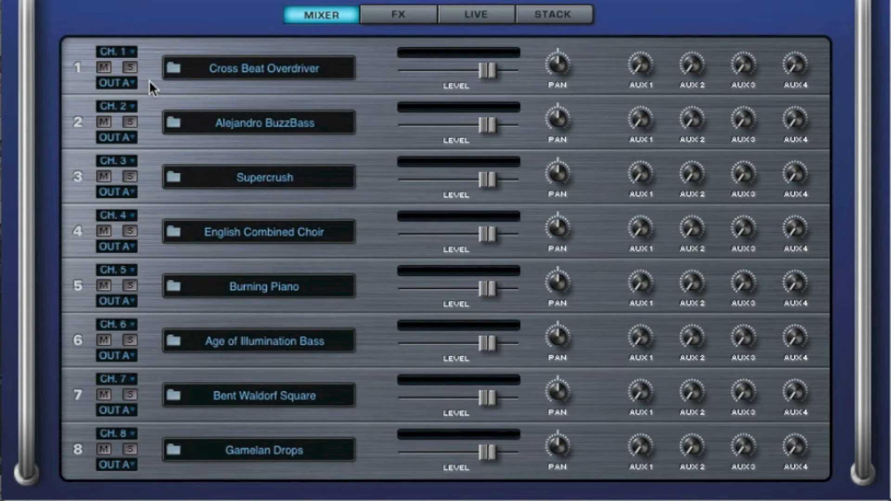
{"action": "mouse_move", "coordinate": [139, 142]}
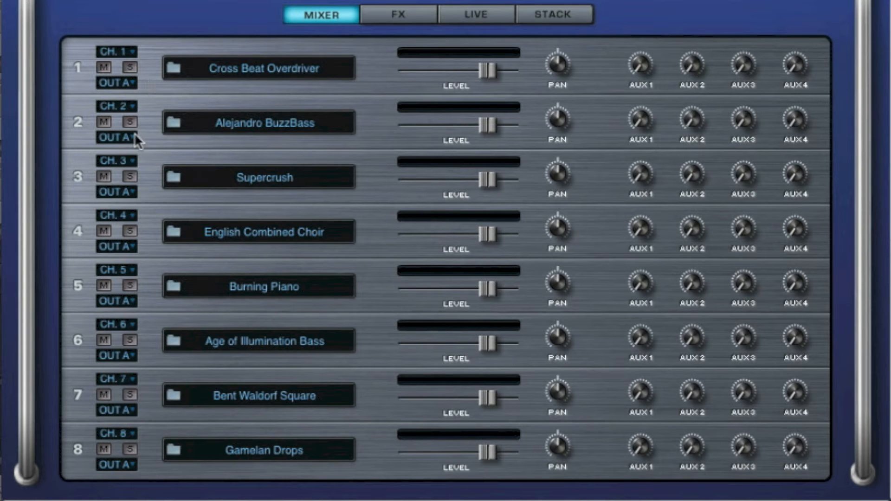
{"action": "mouse_move", "coordinate": [210, 173]}
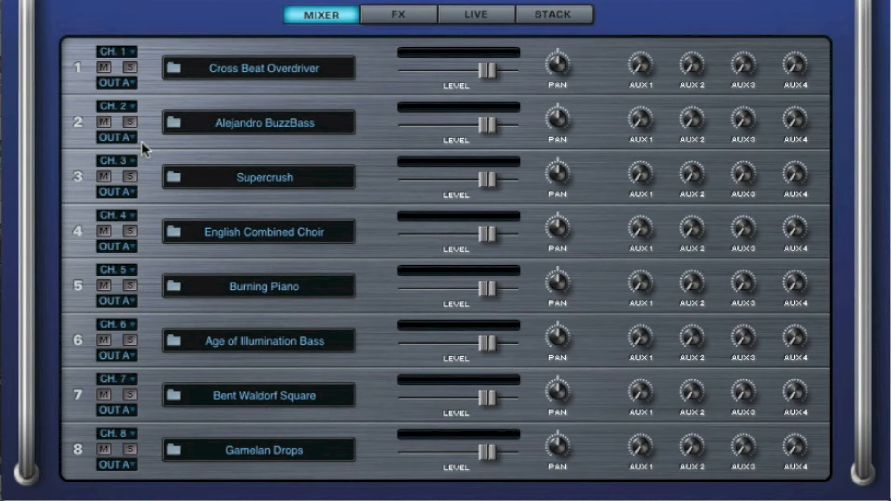
{"action": "mouse_move", "coordinate": [138, 144]}
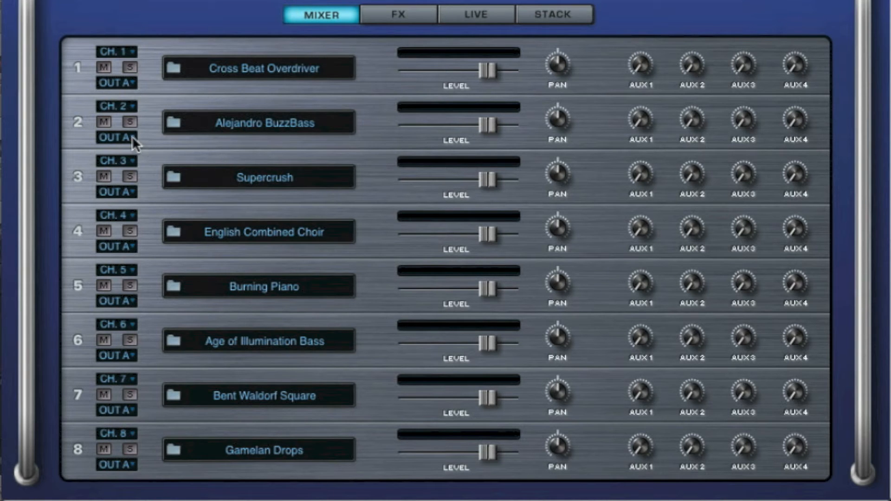
{"action": "left_click", "coordinate": [117, 137]}
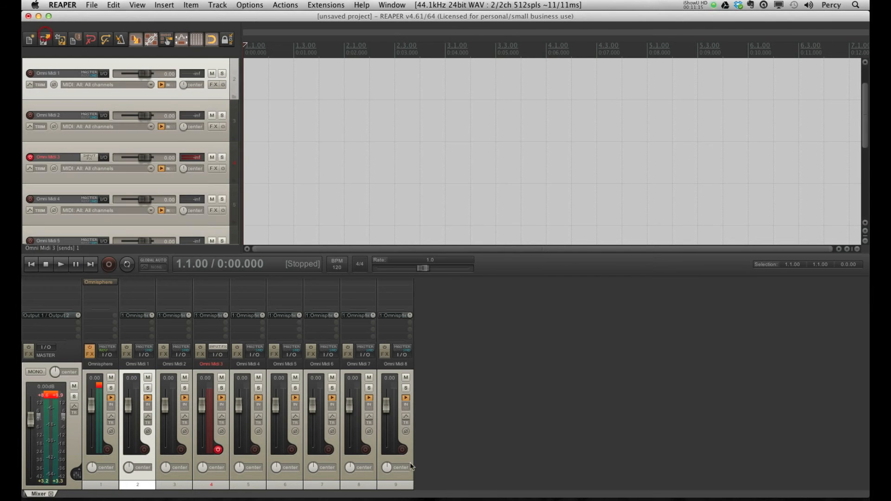
Insert eight tracks at once, named 'Omni Out', via Insert > Multiple tracks
{"action": "left_click", "coordinate": [326, 6]}
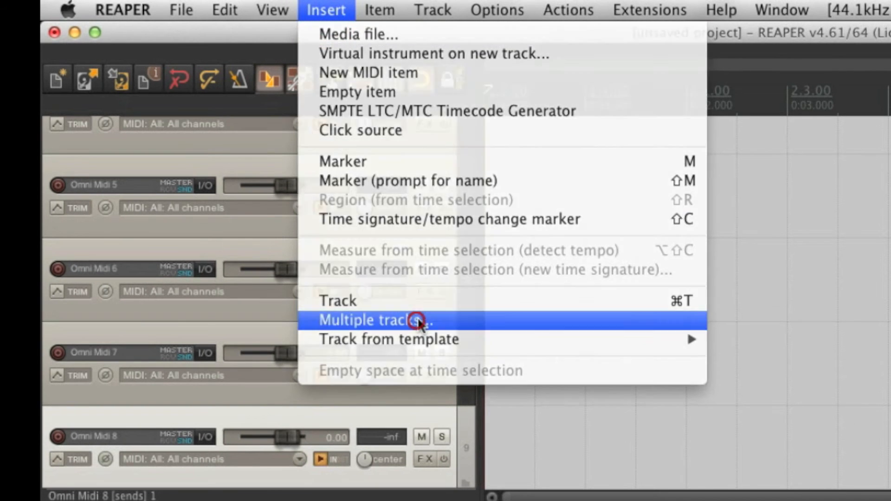
{"action": "left_click", "coordinate": [371, 320]}
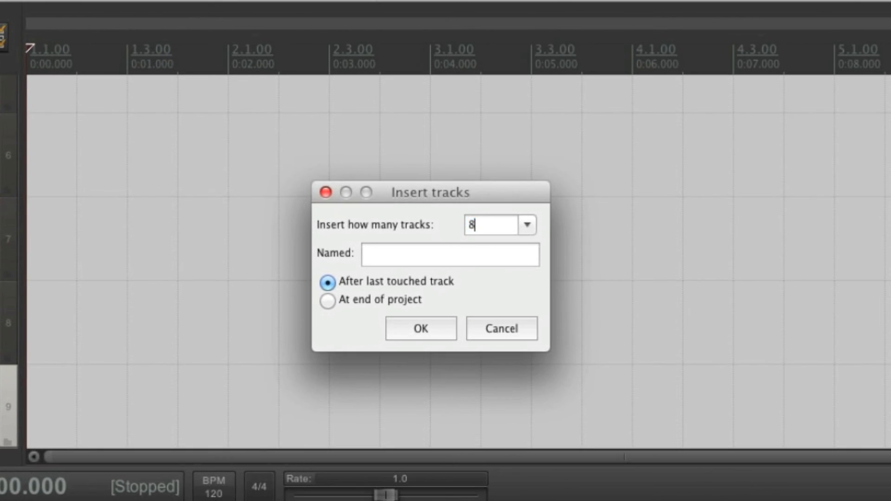
{"action": "left_click", "coordinate": [449, 254]}
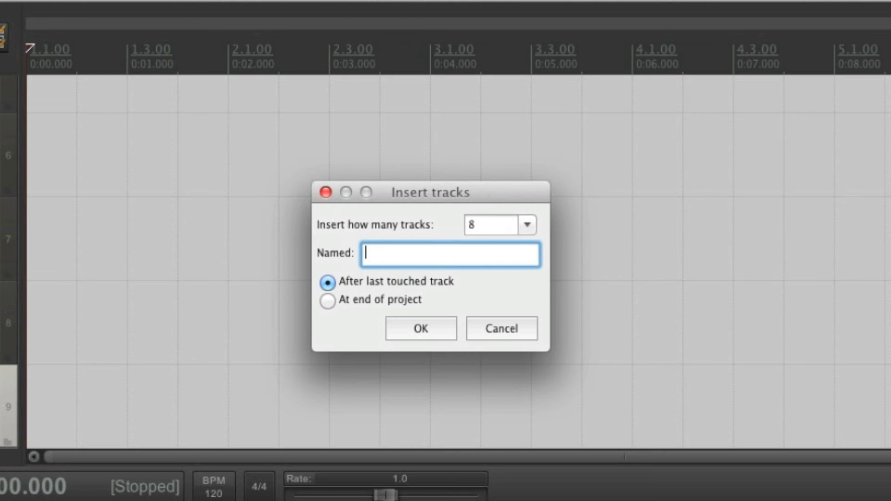
{"action": "type", "text": "Omni Out"}
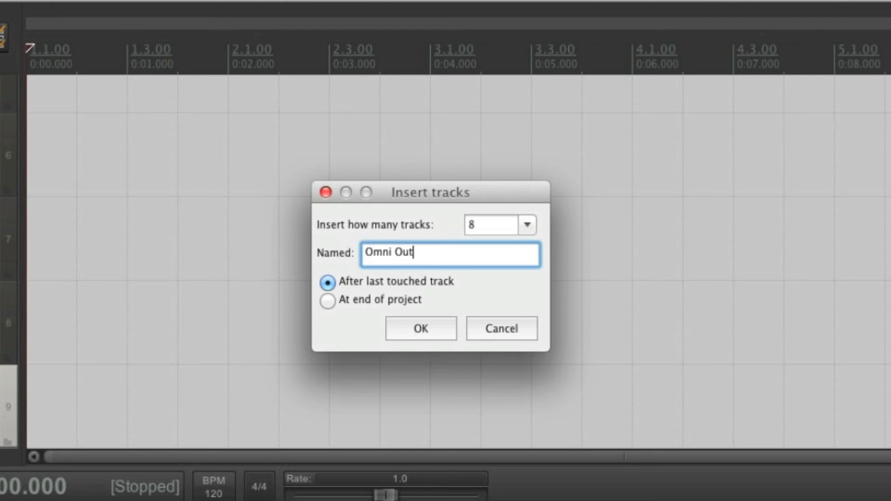
{"action": "left_click", "coordinate": [419, 328]}
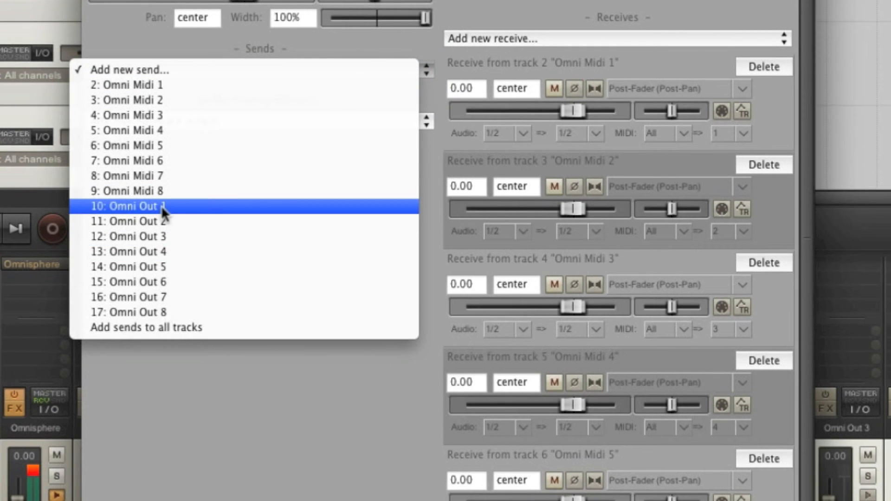
{"action": "mouse_move", "coordinate": [190, 214]}
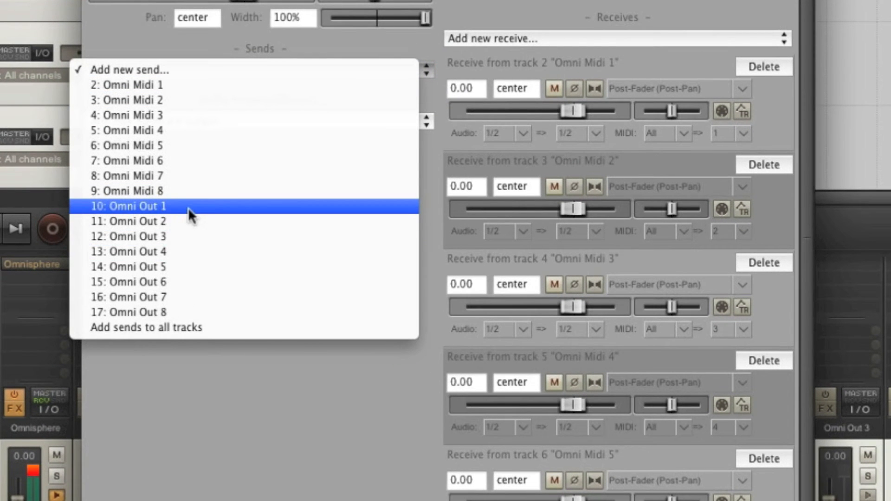
Send the Omnisphere track to Omni Out 1 and Omni Out 2, feeding Out 2 from channels 3/4
{"action": "left_click", "coordinate": [128, 206]}
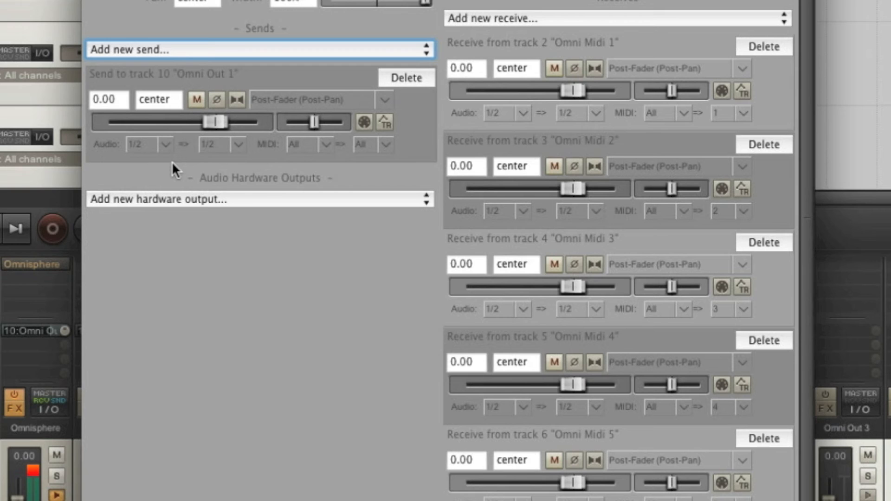
{"action": "mouse_move", "coordinate": [132, 134]}
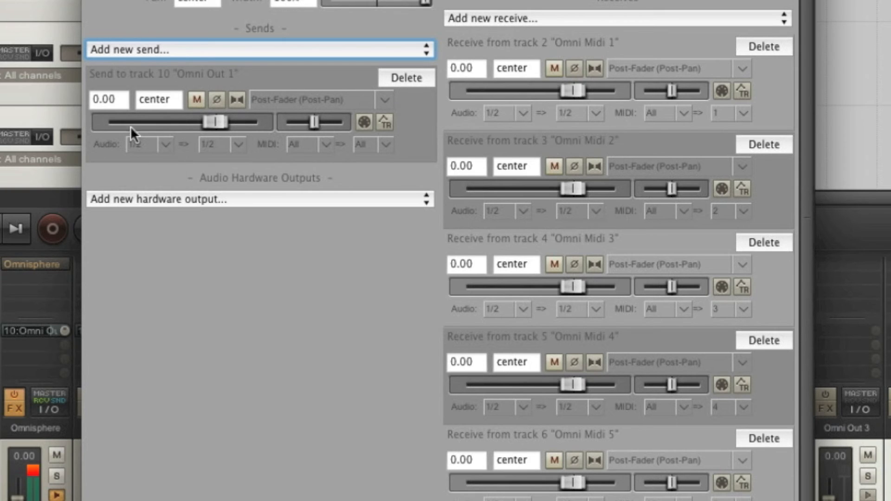
{"action": "mouse_move", "coordinate": [149, 177]}
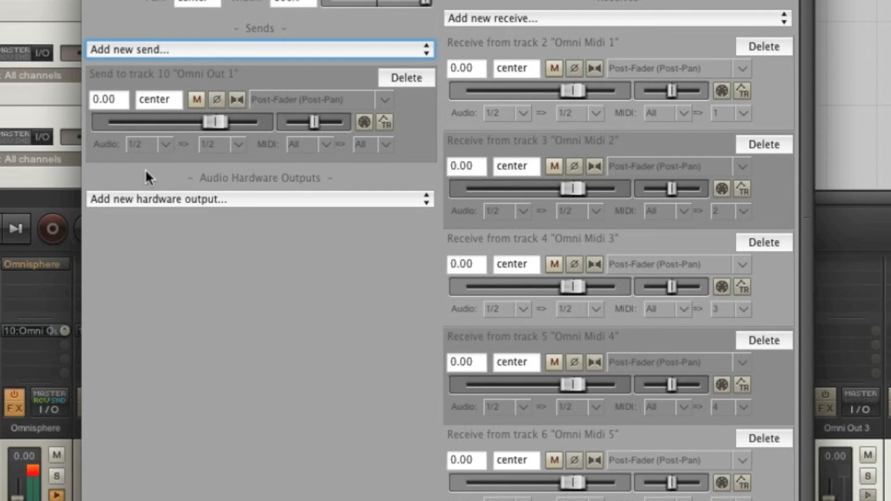
{"action": "left_click", "coordinate": [258, 49]}
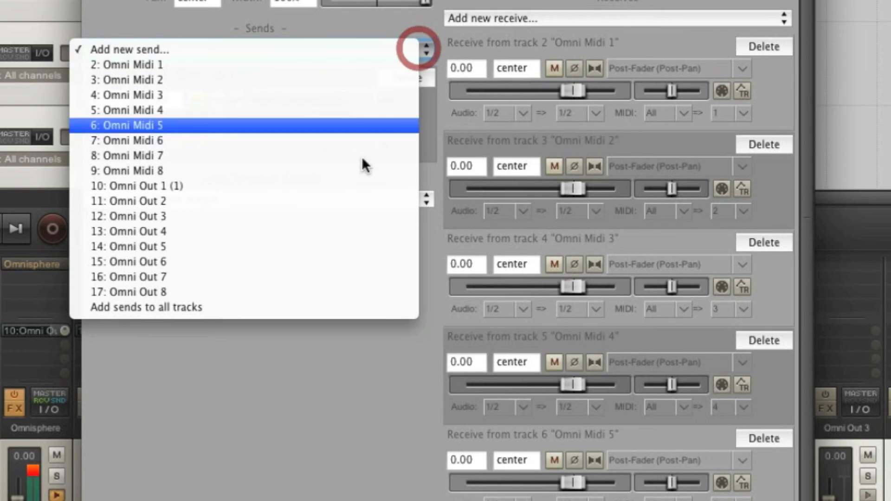
{"action": "mouse_move", "coordinate": [216, 200]}
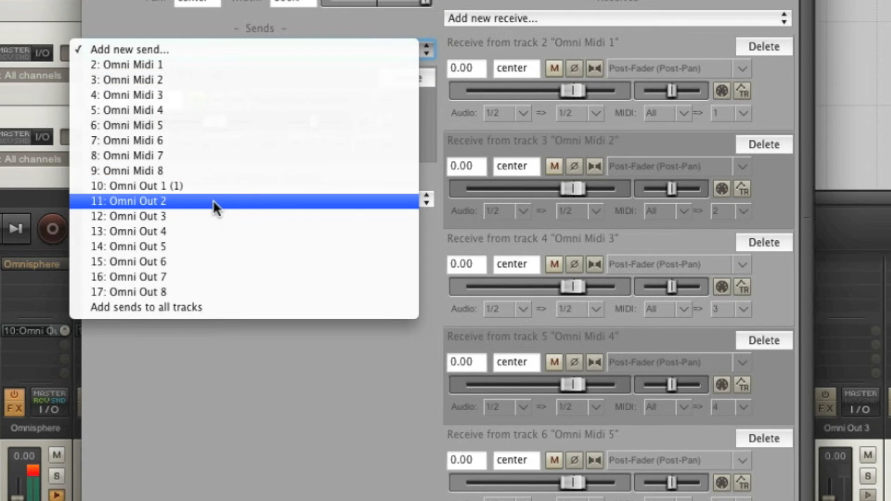
{"action": "left_click", "coordinate": [214, 200]}
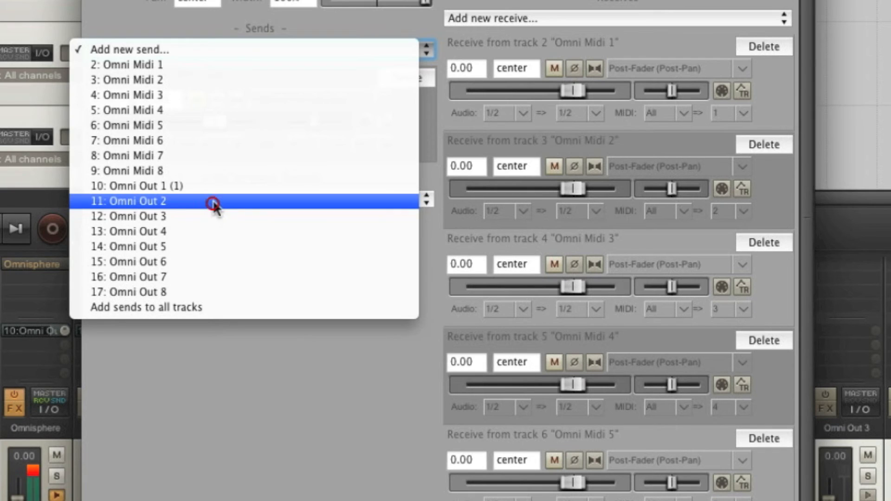
{"action": "left_click", "coordinate": [130, 201]}
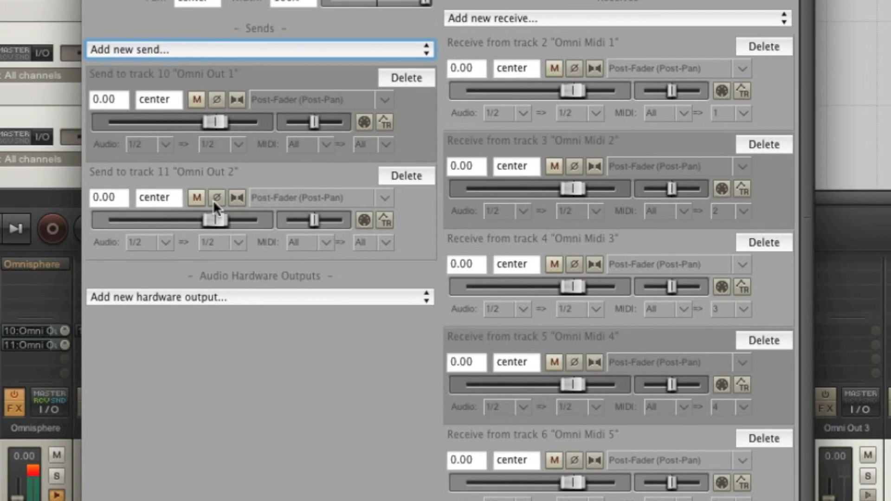
{"action": "left_click", "coordinate": [165, 242]}
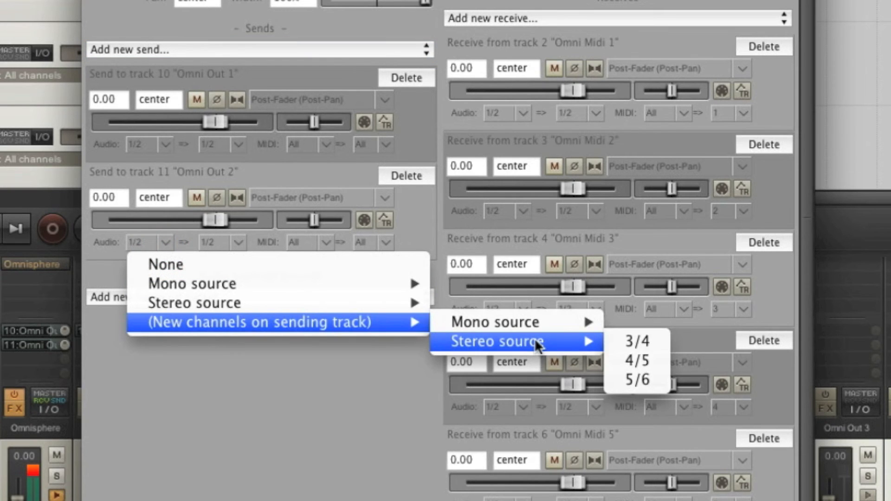
{"action": "left_click", "coordinate": [635, 340]}
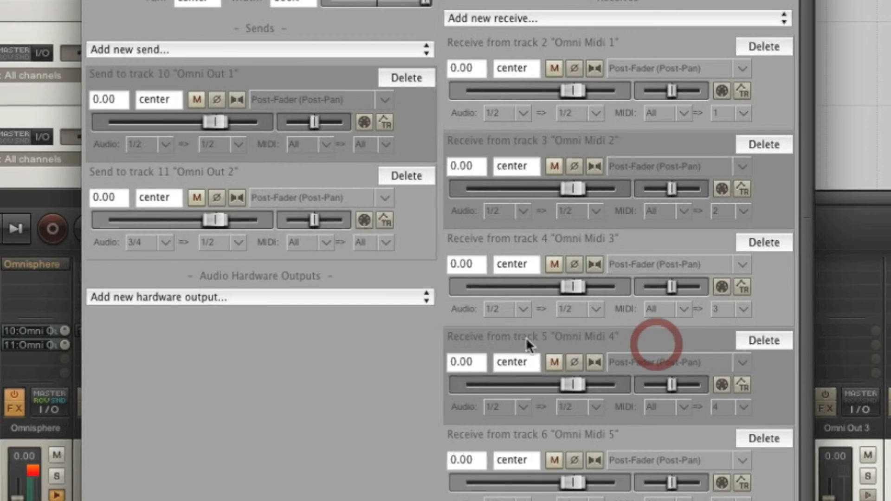
Add a send to Omni Out 3 and begin choosing its source channels
{"action": "left_click", "coordinate": [256, 49]}
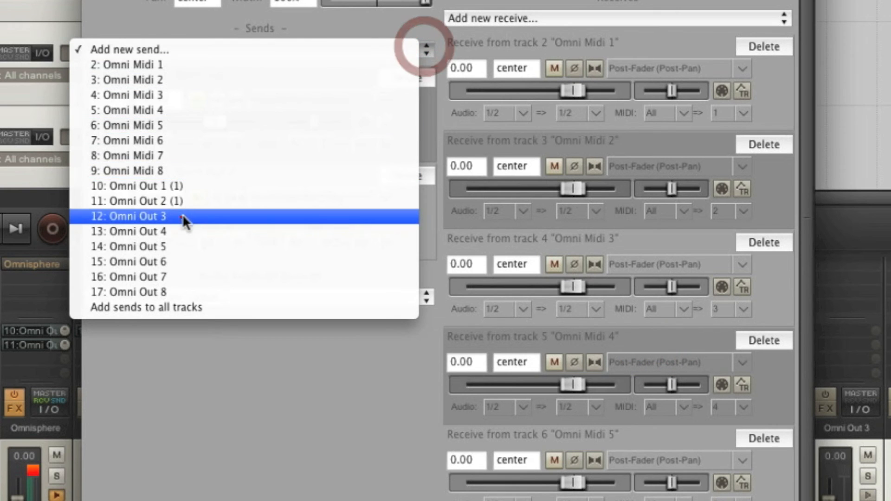
{"action": "left_click", "coordinate": [129, 217]}
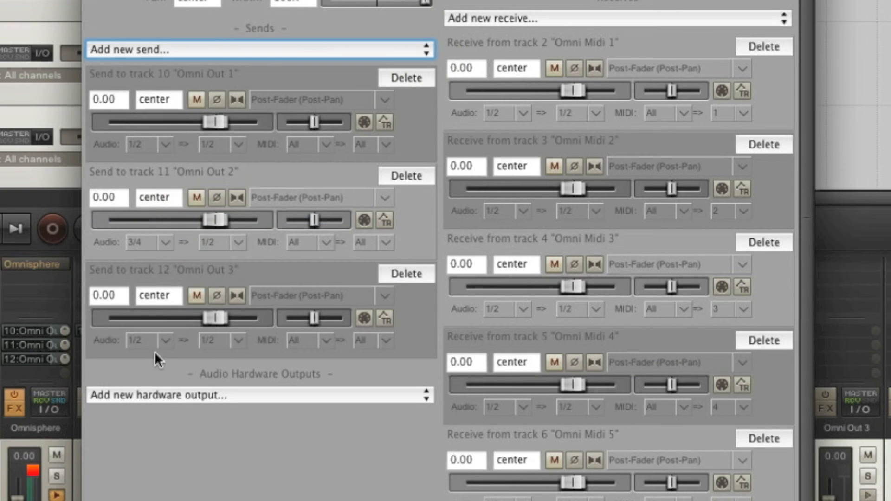
{"action": "left_click", "coordinate": [162, 340]}
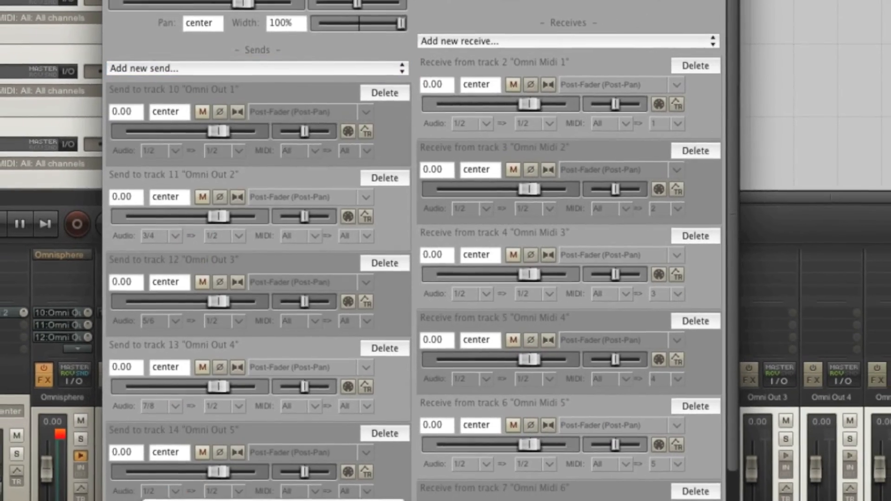
{"action": "scroll", "scroll_direction": "down", "scroll_amount": 3}
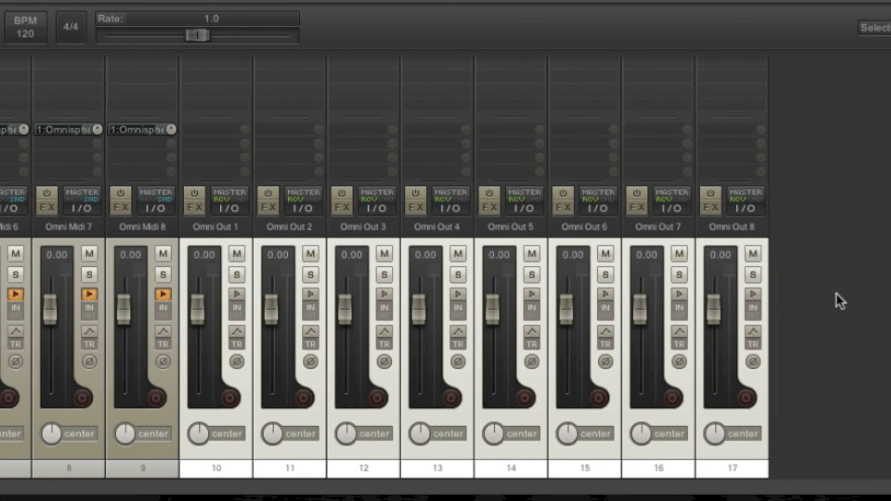
{"action": "mouse_move", "coordinate": [840, 289]}
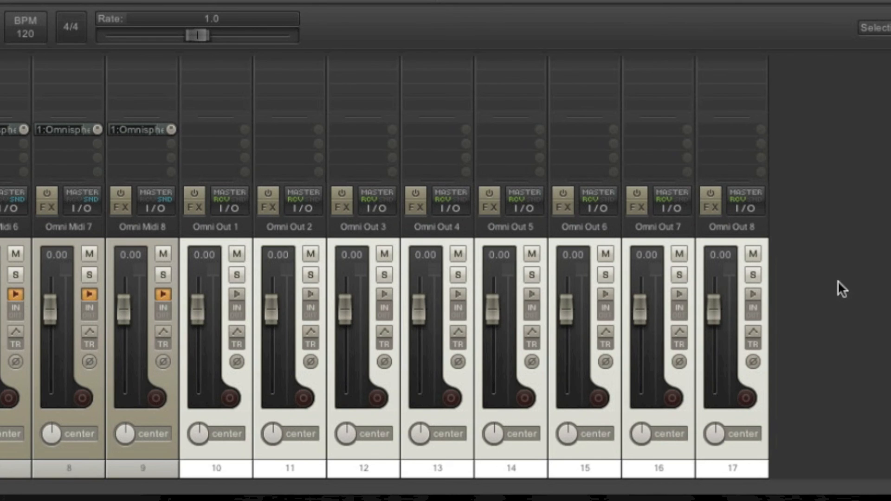
{"action": "mouse_move", "coordinate": [842, 285]}
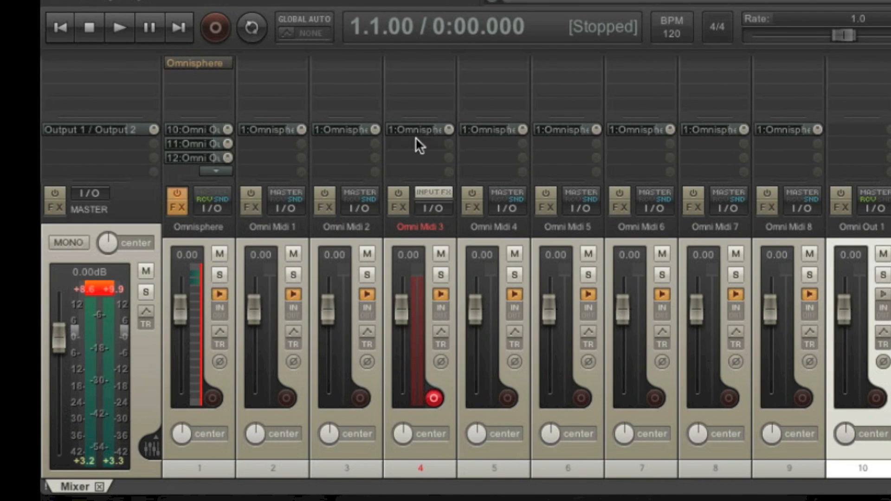
{"action": "mouse_move", "coordinate": [400, 134]}
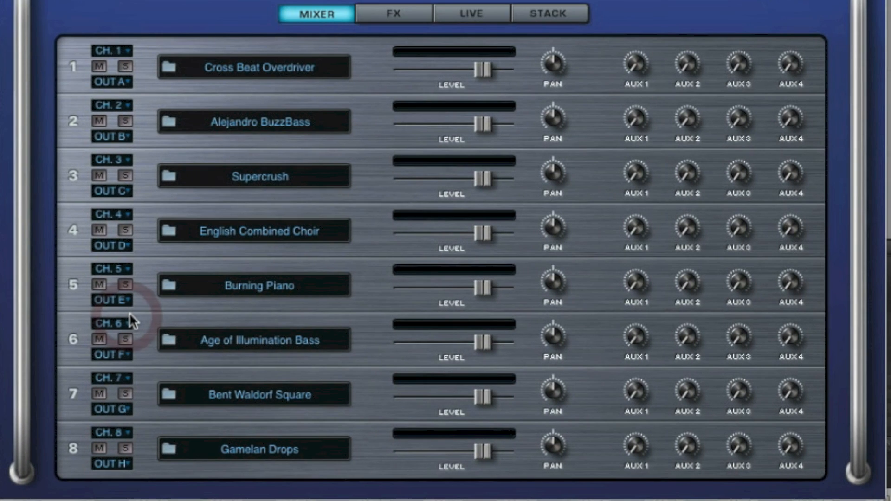
{"action": "mouse_move", "coordinate": [305, 176]}
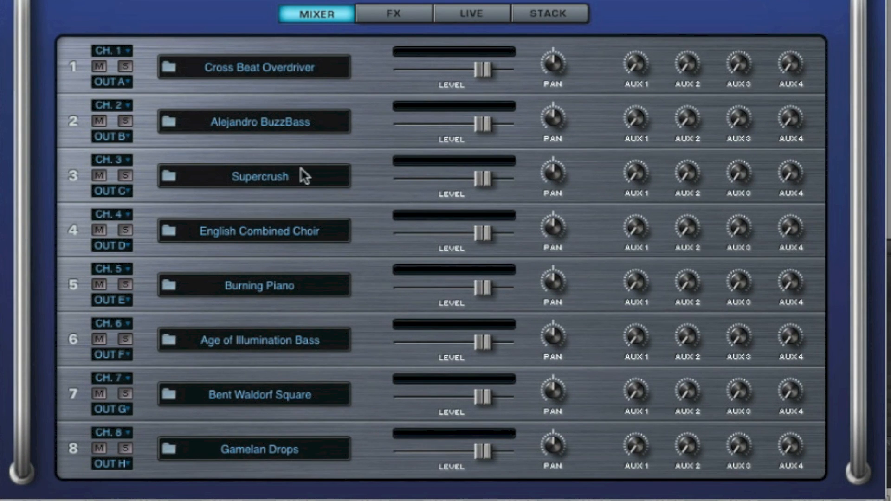
{"action": "mouse_move", "coordinate": [156, 165]}
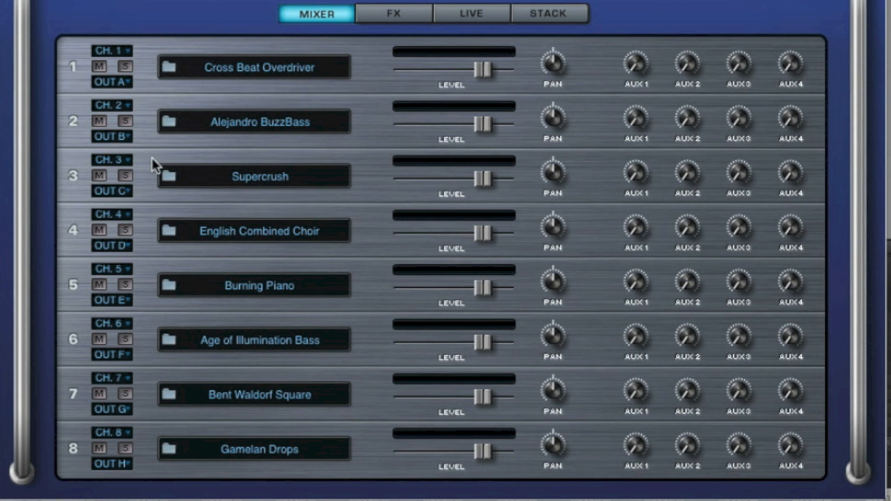
{"action": "mouse_move", "coordinate": [152, 198]}
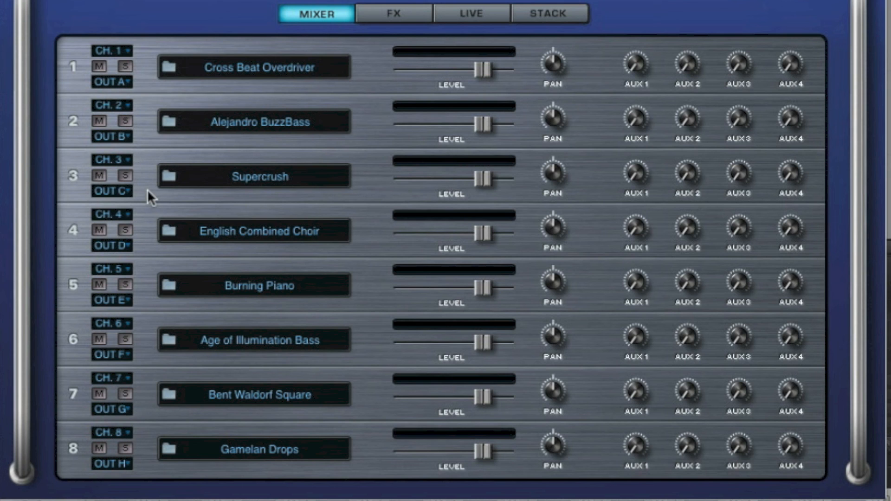
{"action": "mouse_move", "coordinate": [153, 199]}
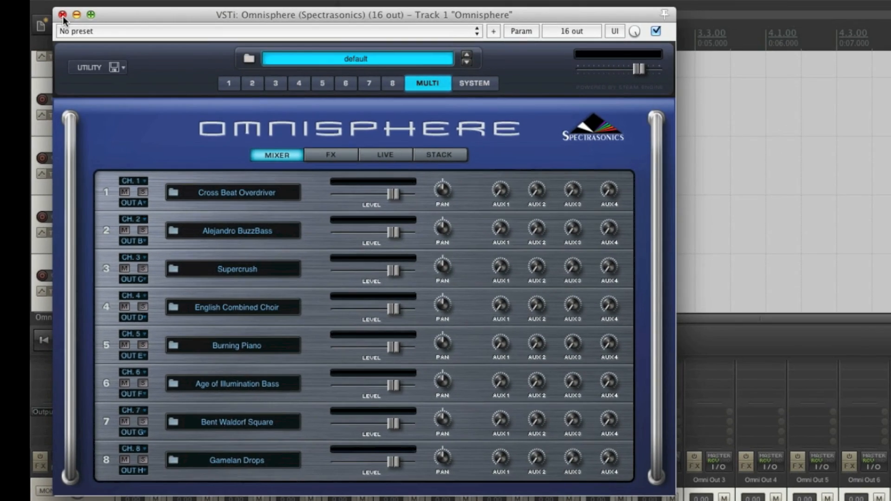
Close Omnisphere and record-arm Omni Midi 5 so it plays through Omni Out 5
{"action": "left_click", "coordinate": [62, 14]}
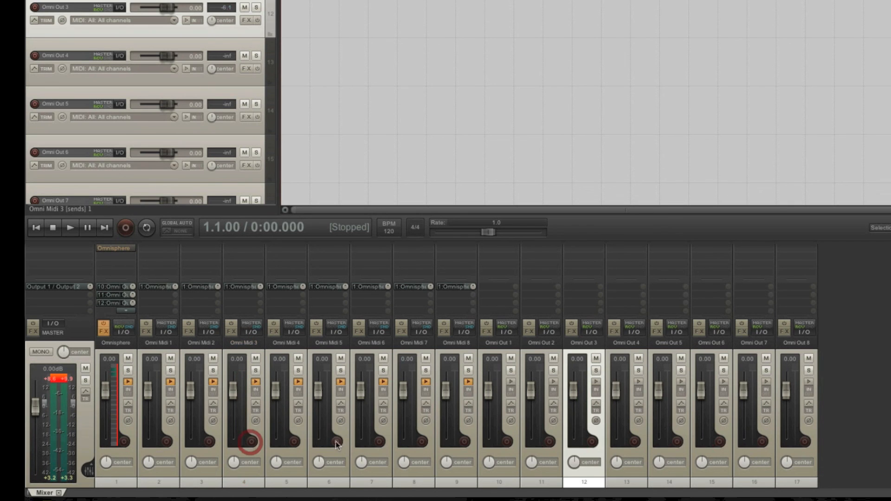
{"action": "left_click", "coordinate": [329, 331]}
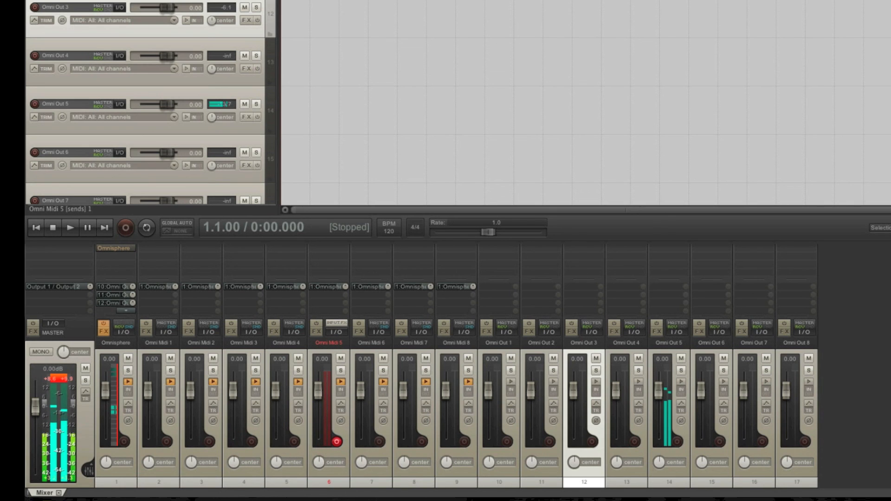